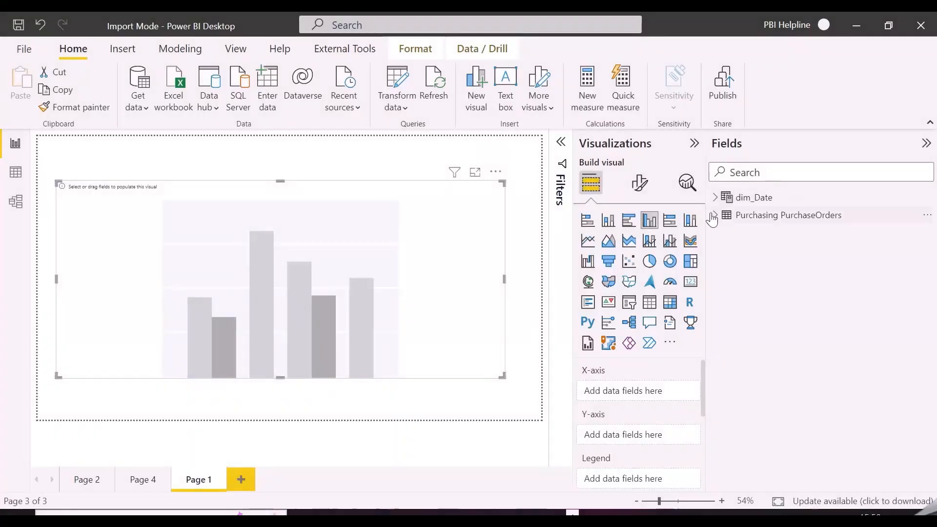
- Plot Total Amount by dim_Date Month, Jan to Dec, on the column chart
click(715, 197)
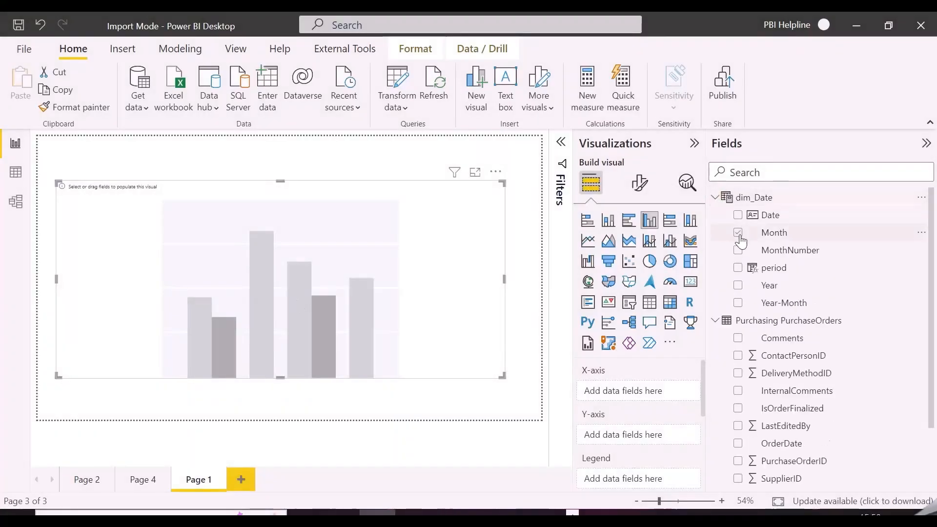
click(737, 232)
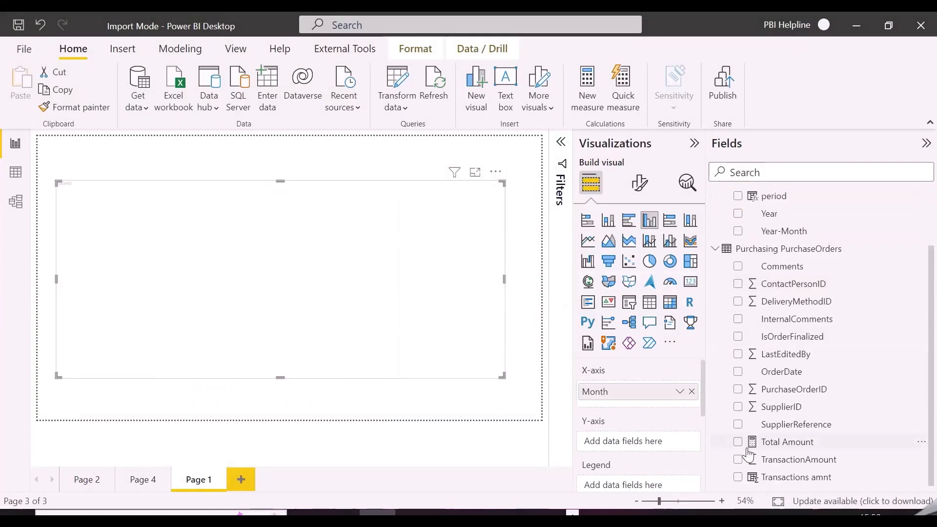
click(738, 441)
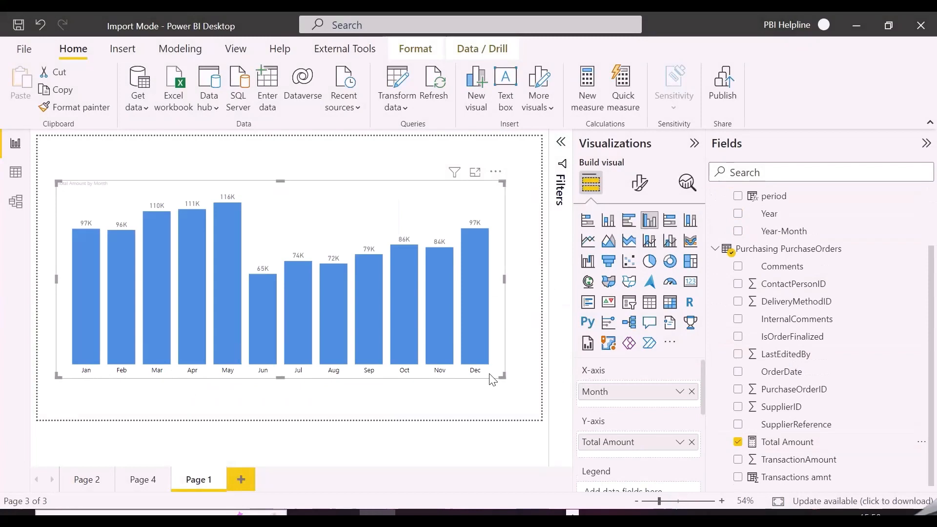
mouse_move(529, 236)
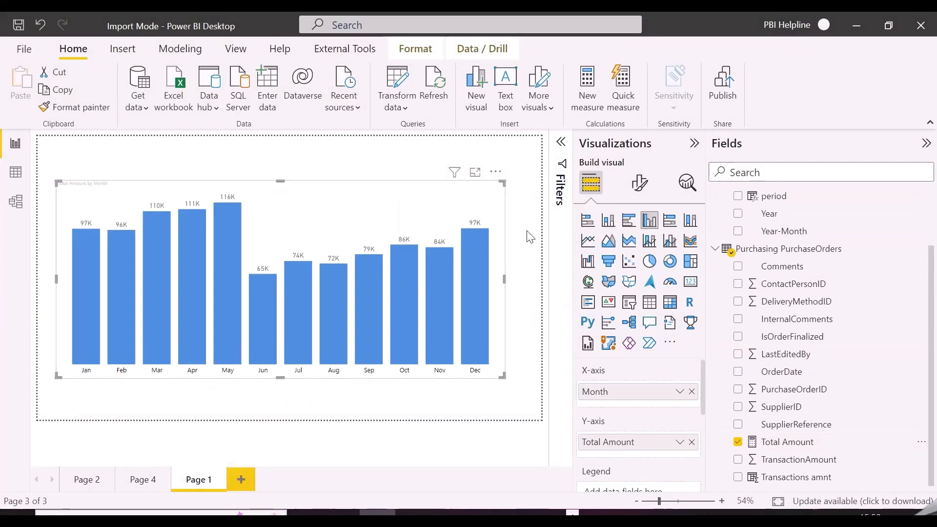
mouse_move(252, 379)
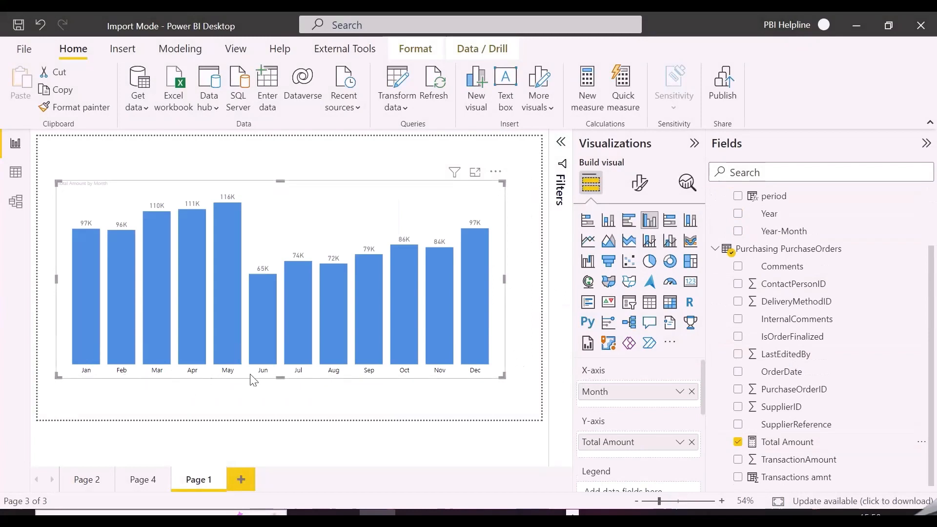
mouse_move(632, 205)
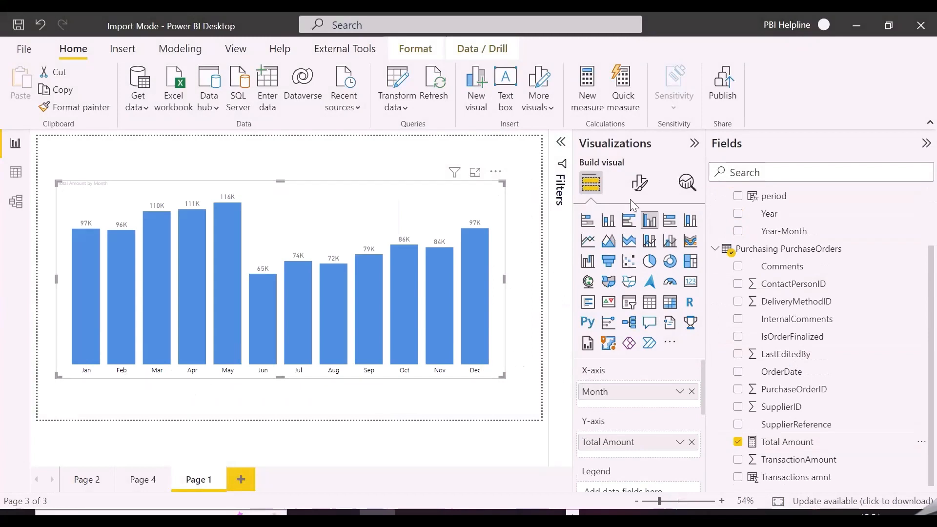
mouse_move(517, 176)
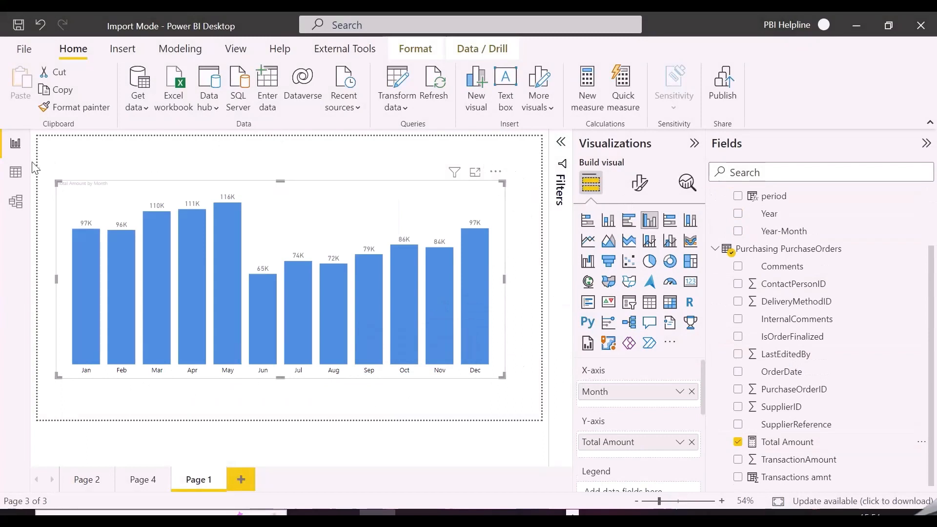
- Start a 'Months with Total' calculated table using DISTINCT dim_Date[Month] with Month Name/Number columns
click(15, 171)
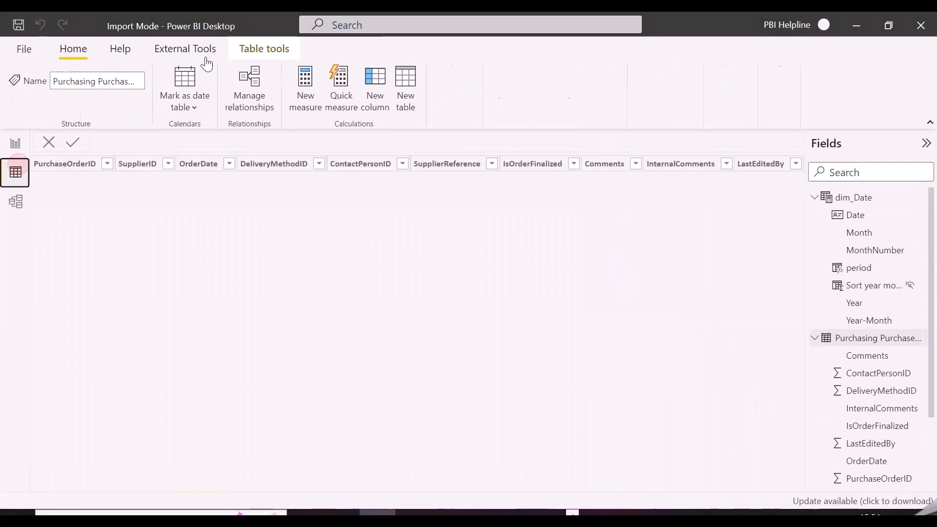
click(404, 86)
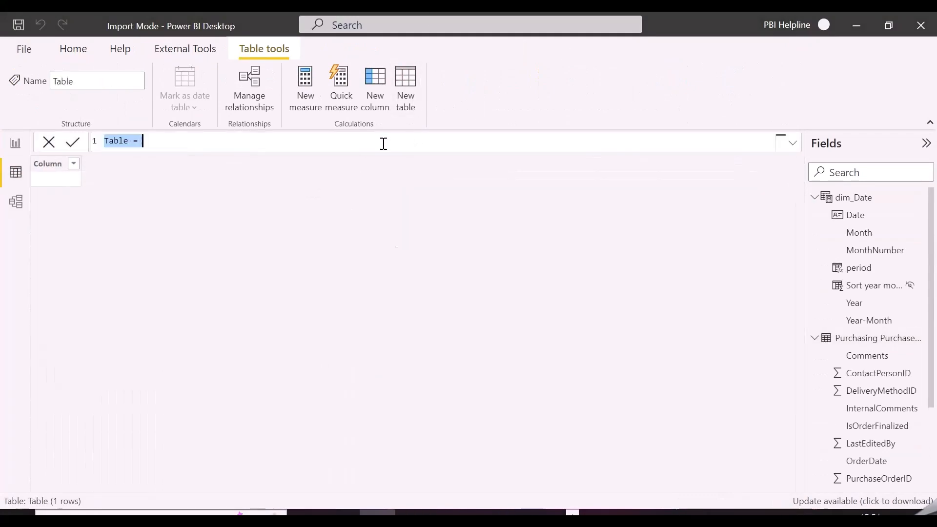
text(Months with Total =)
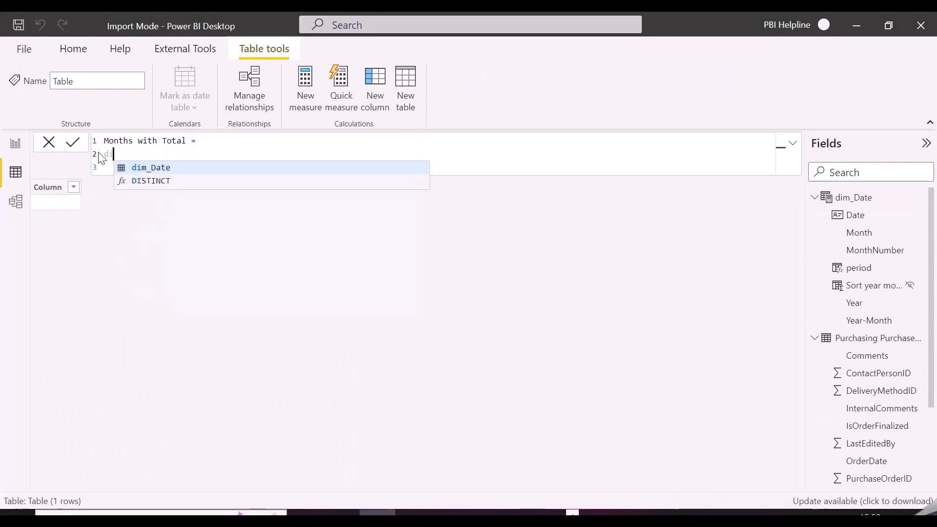
text(DISTINCT()
text("Month Name)
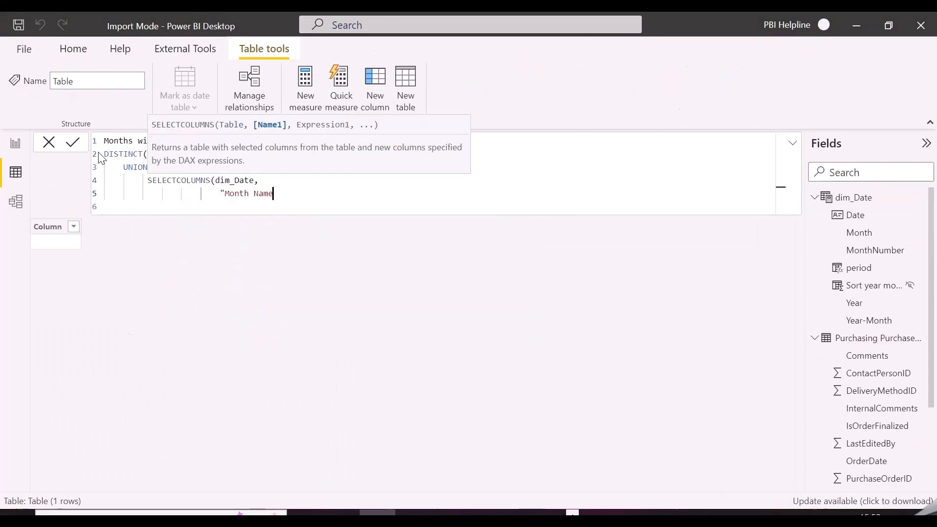
text(, dim_Date[Month])
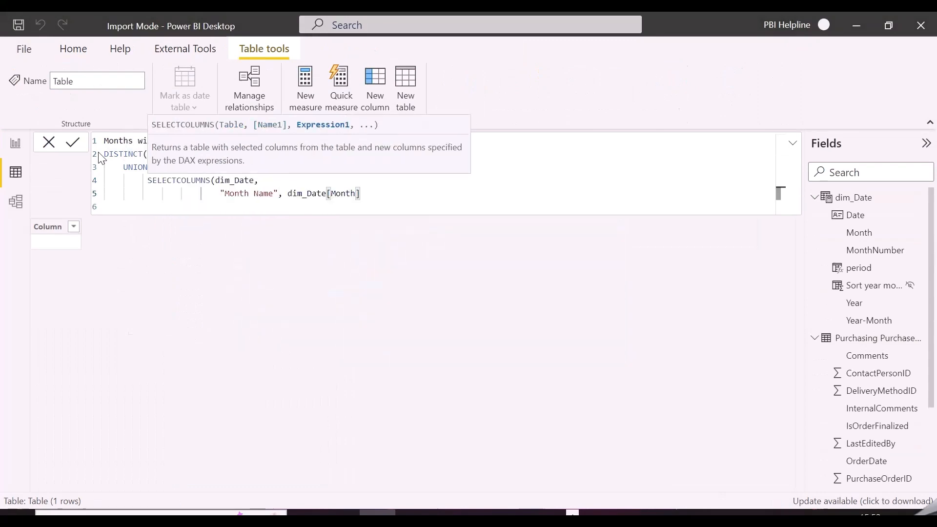
text("Month Number",)
text(DATATABLE()
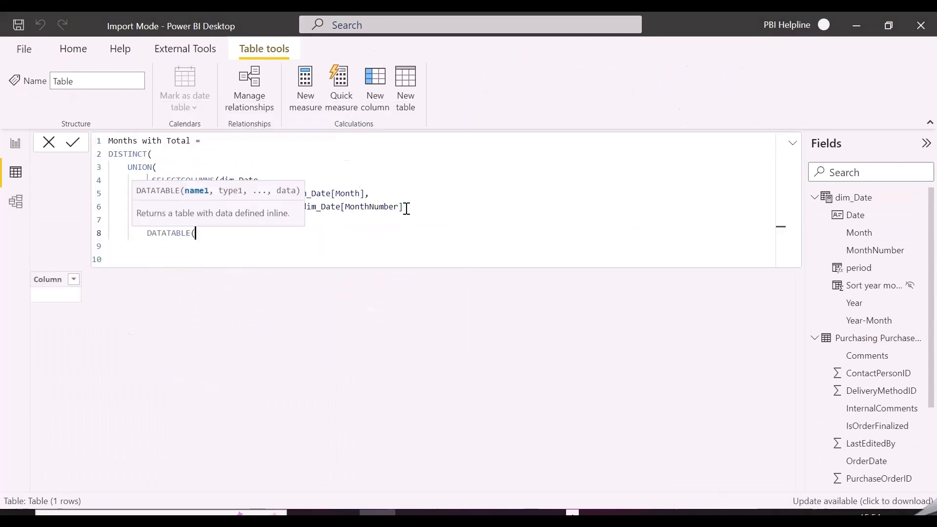
- Finish the DATATABLE/UNION adding a 'Total' row numbered 13 and commit the table
text("Month Name",STRING, ")
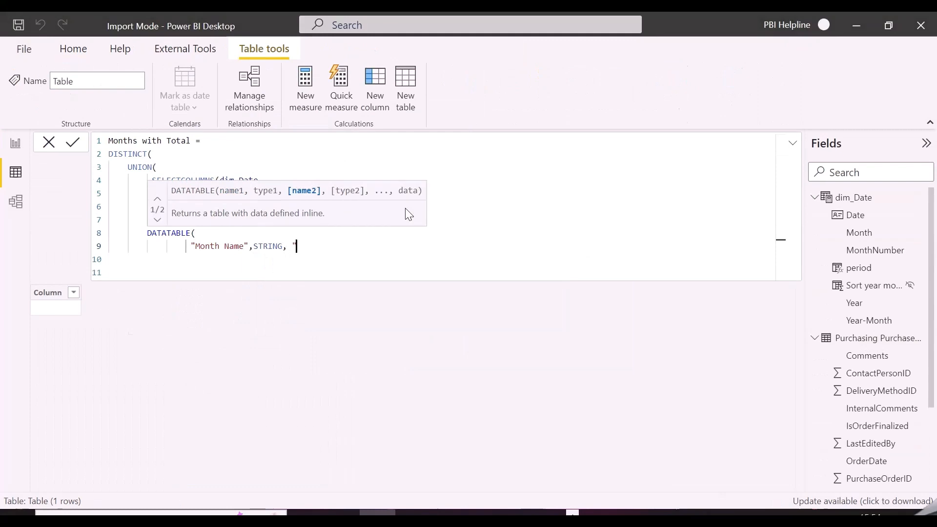
text(Month Number)
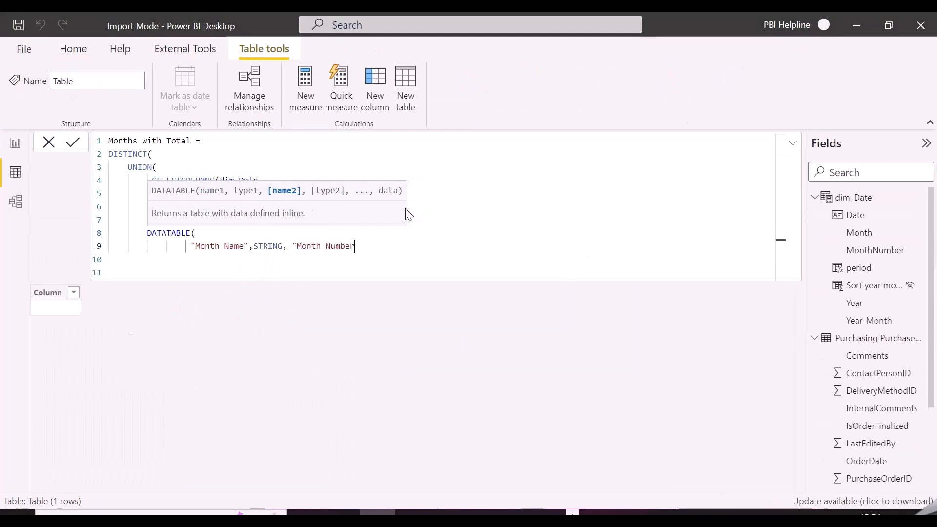
text(,INTEGER, {{)
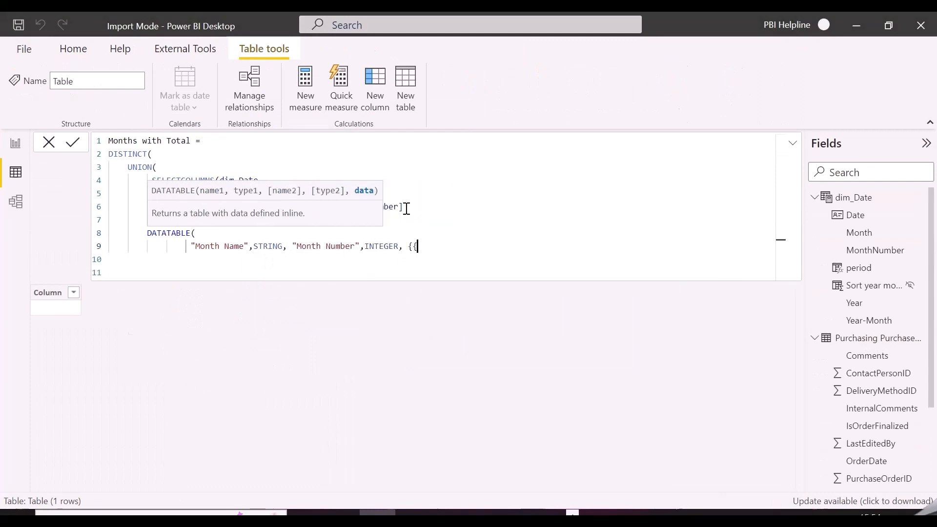
text("Total)
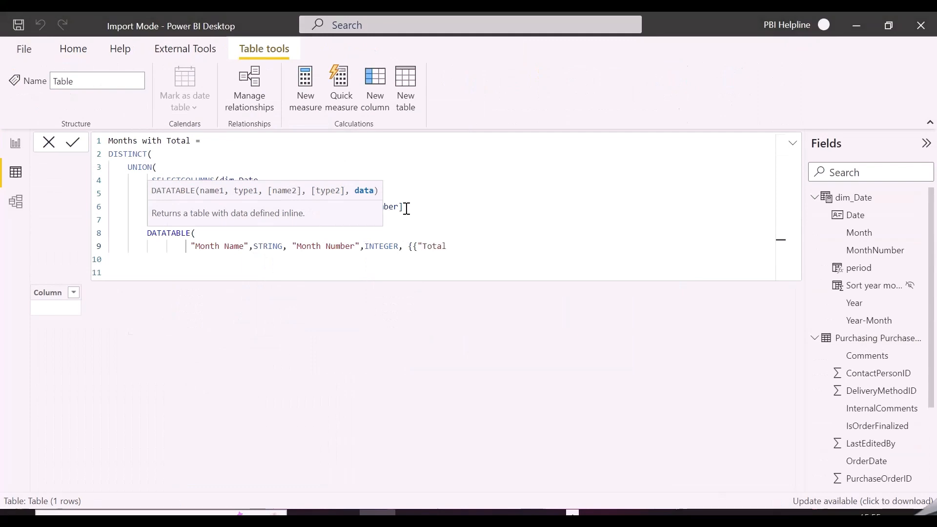
text(",13}})
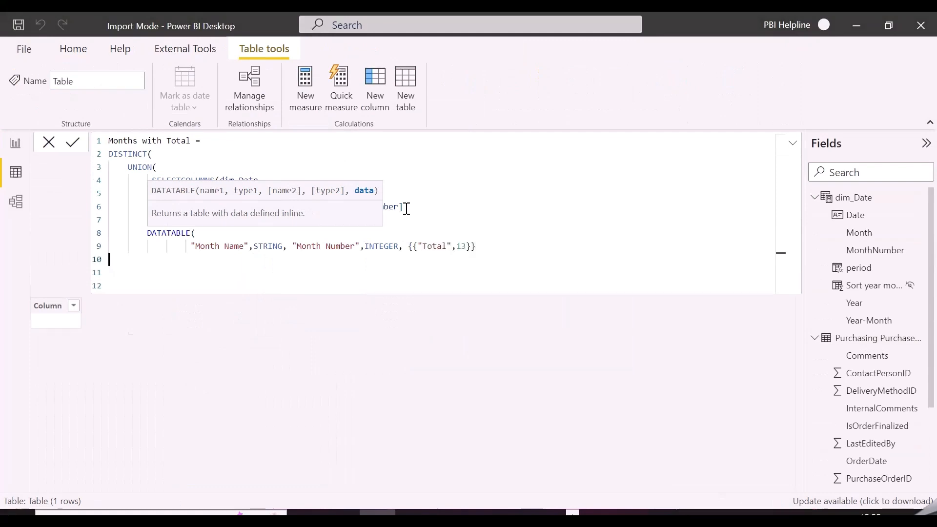
click(71, 143)
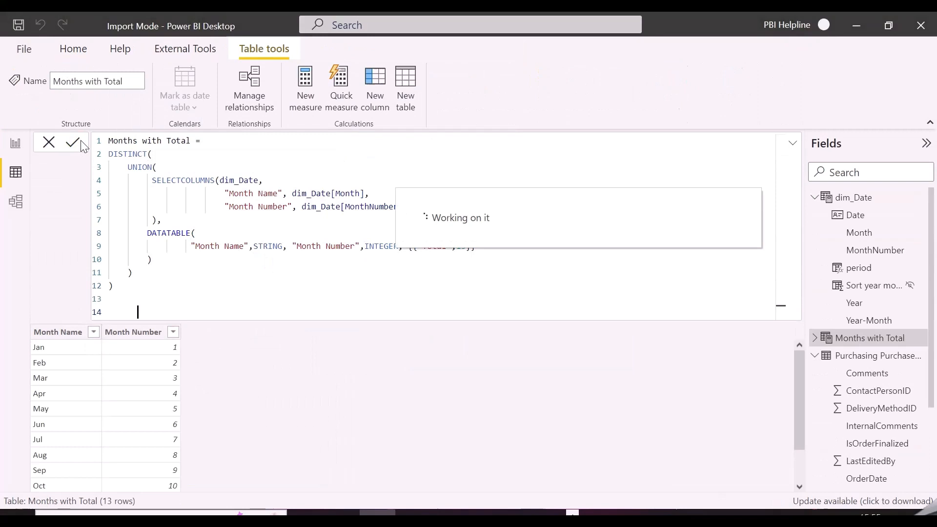
click(73, 142)
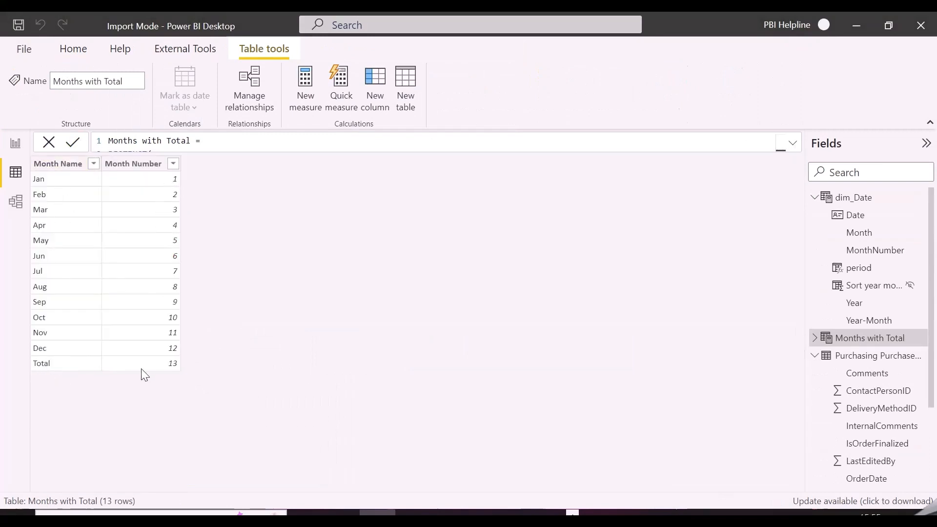
- Select the Month Name column and return to the report page
click(58, 163)
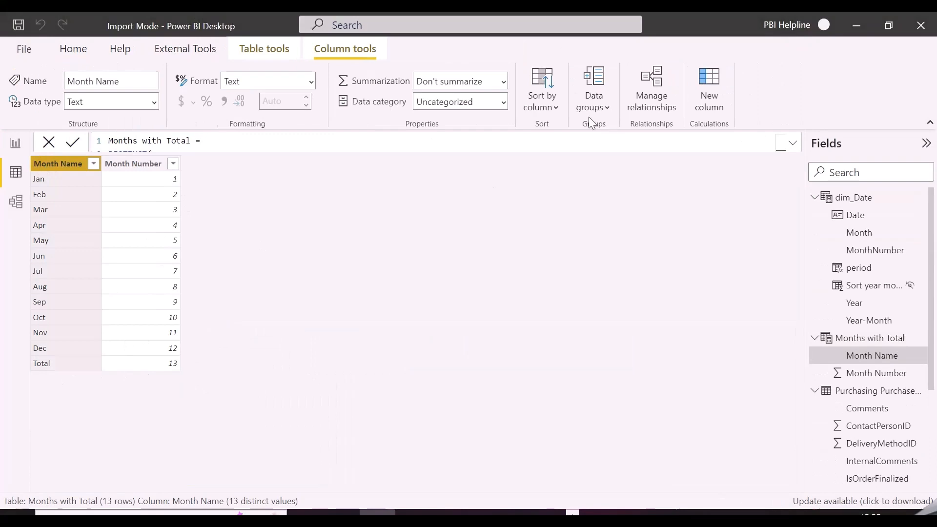
click(15, 201)
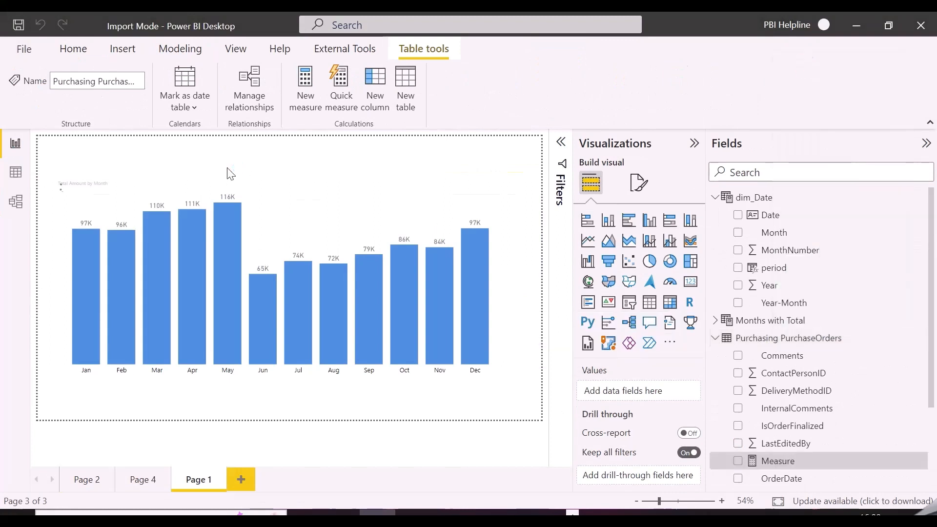
- Write the measure's VAR Total as CALCULATE([Total Amount], ALL('Months with Total'))
text(VAR T)
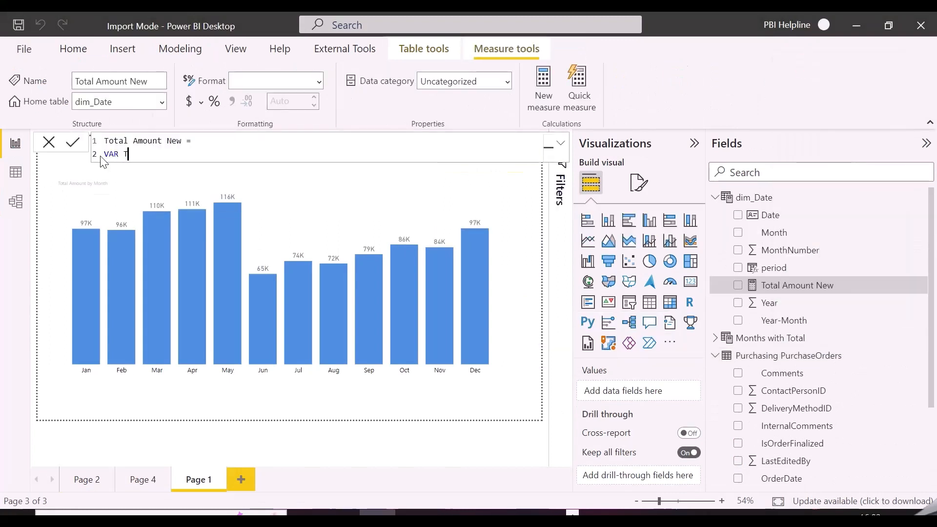
text(CALCULATE(TOT)
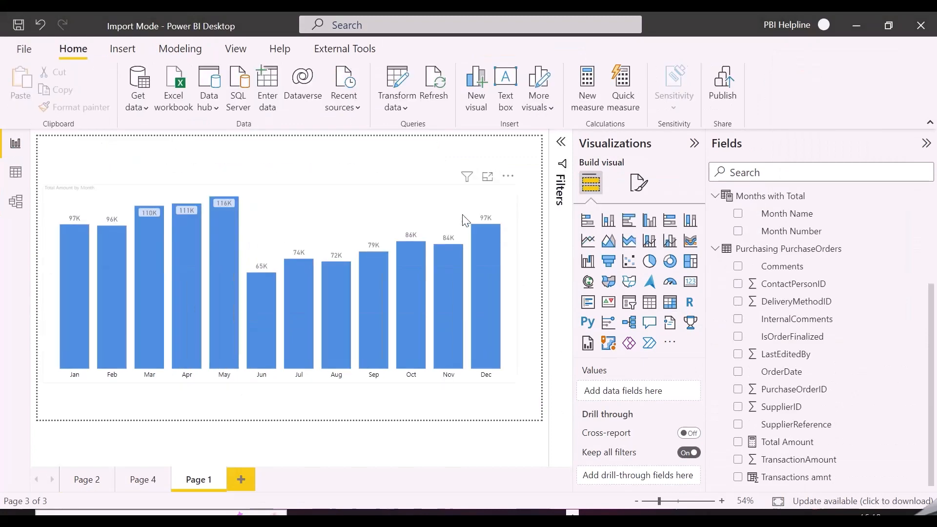
- Replace Month with Month Name on the chart axis and plot Total Amount New as values
click(287, 284)
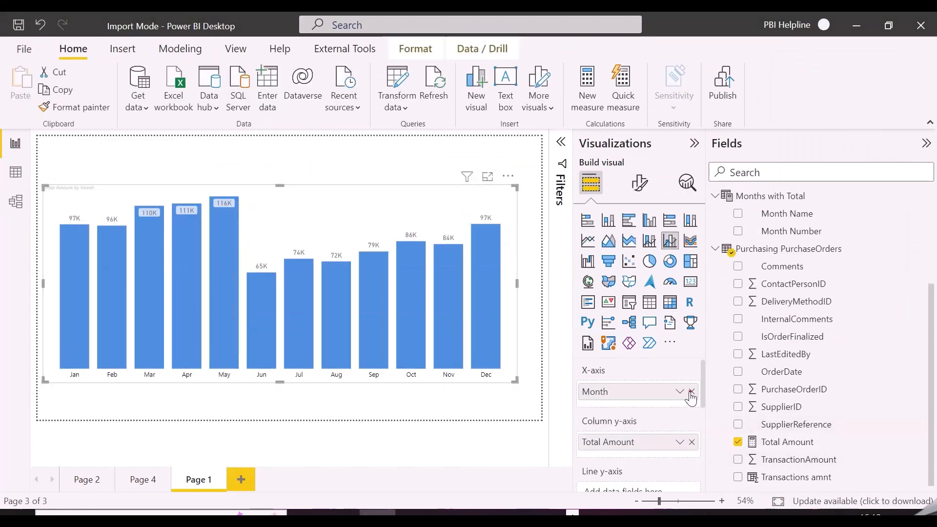
click(690, 391)
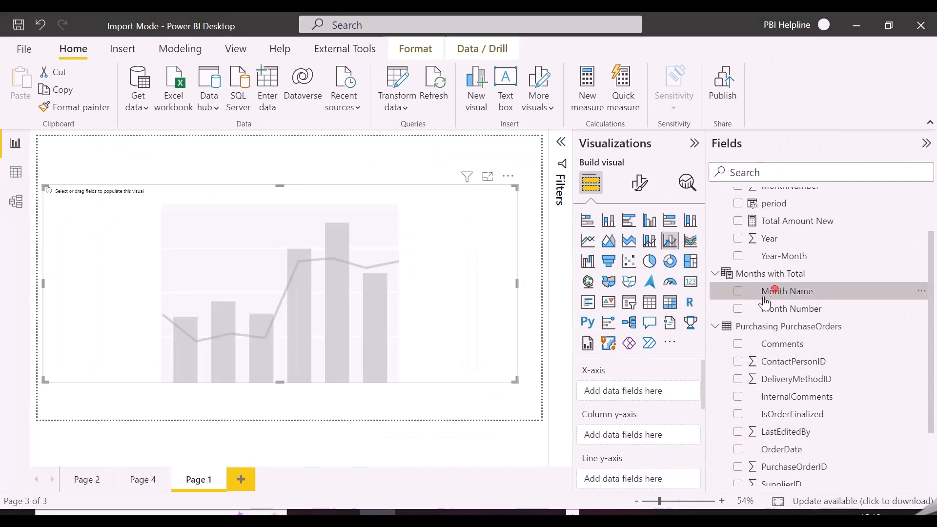
click(738, 291)
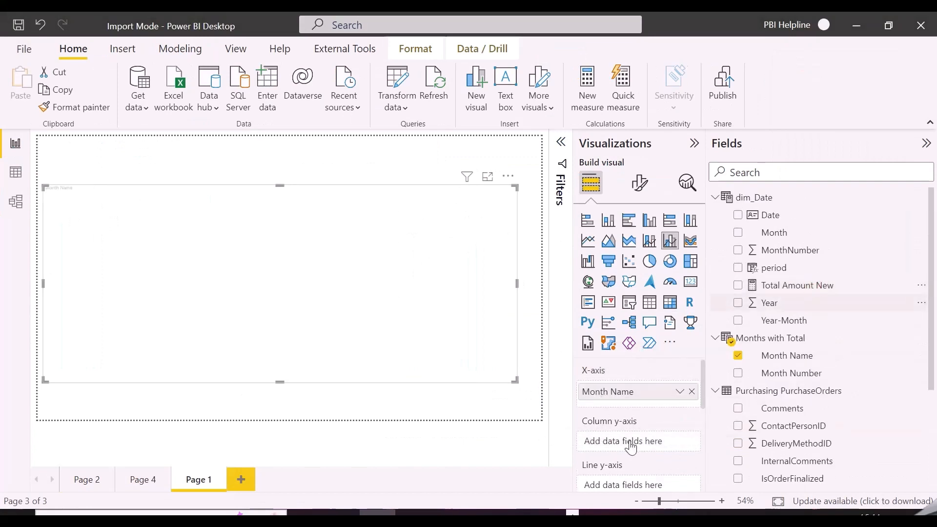
click(738, 285)
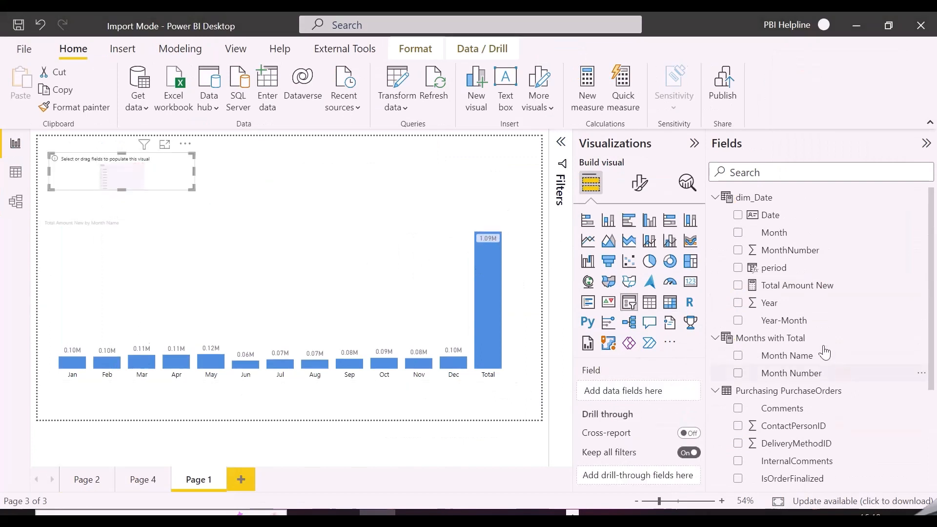
- Add Year to the slicer and filter the report to 2016, giving Jan–May and a 270K Total
click(739, 303)
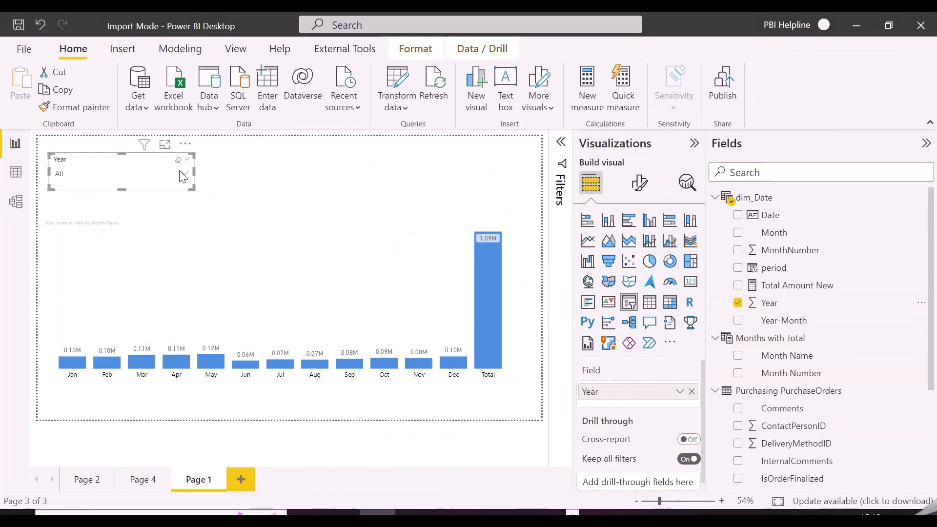
click(185, 159)
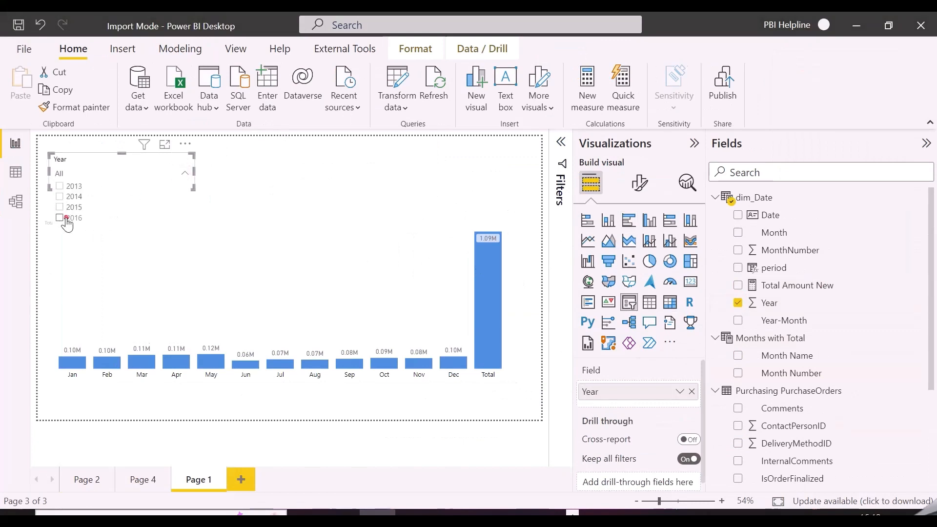
click(59, 218)
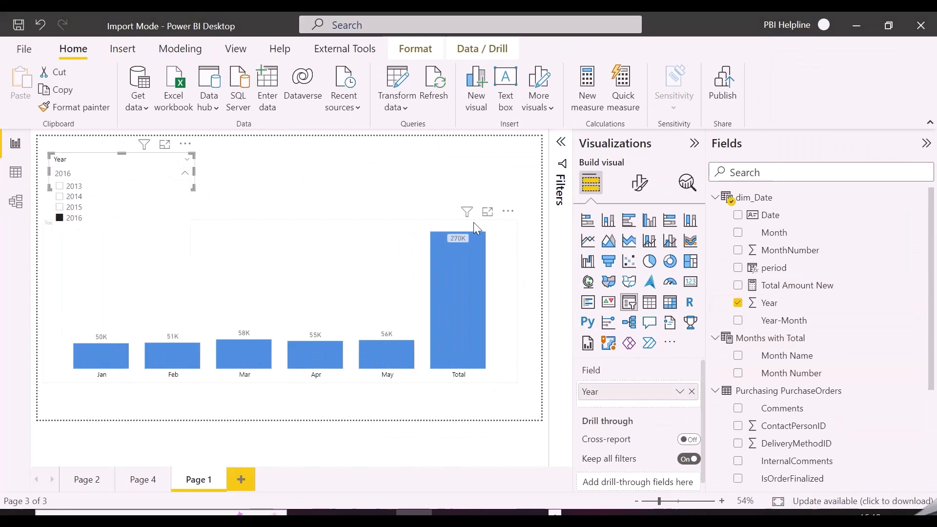
mouse_move(436, 376)
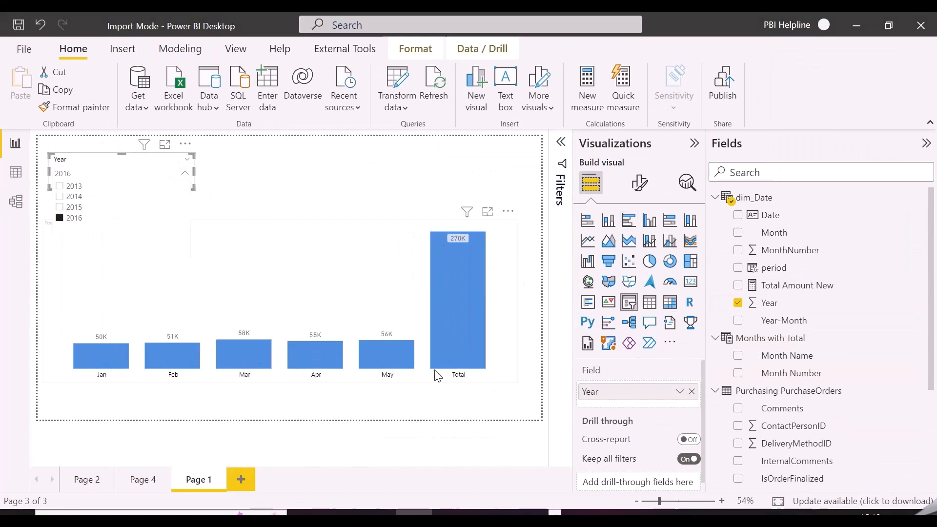
click(854, 285)
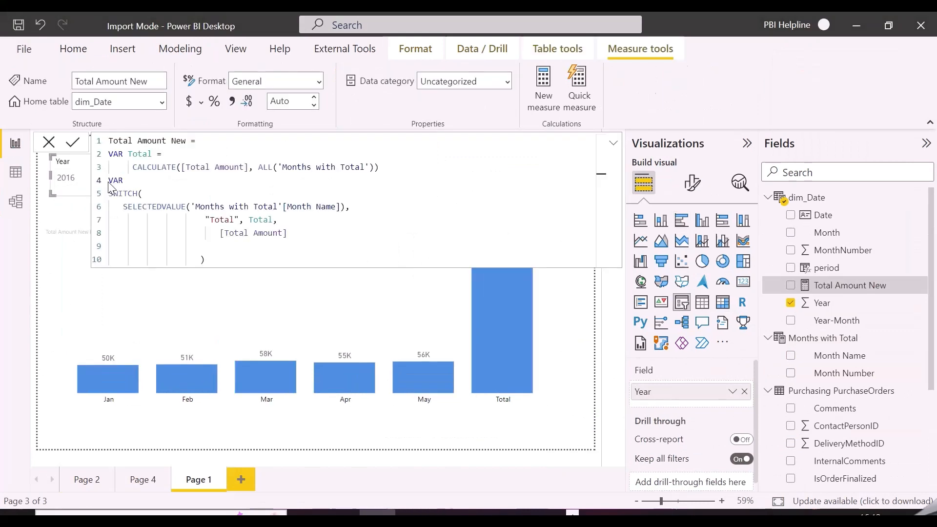
- Store the SWITCH in VAR RESULT and return "" when RESULT is BLANK(), then commit
text(RESULT =)
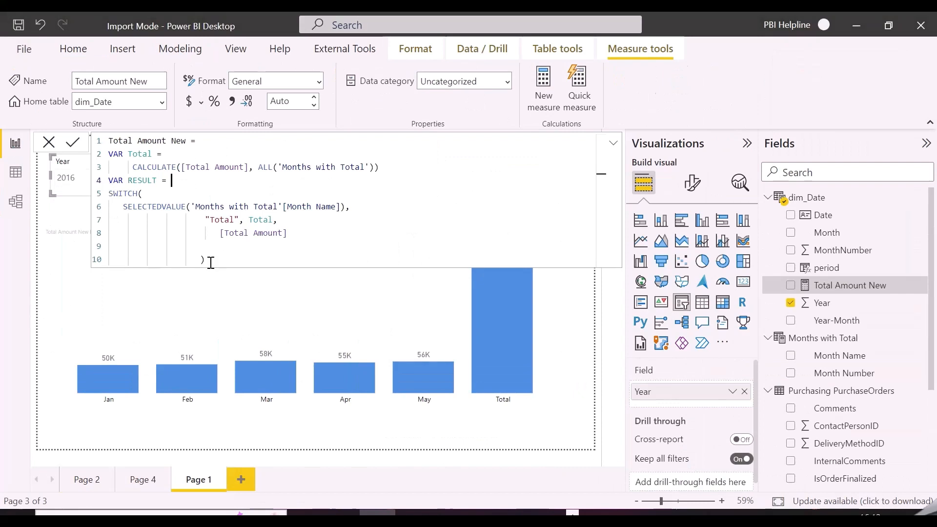
text(IF(RESULT = BLANK(), 0, RESULT)
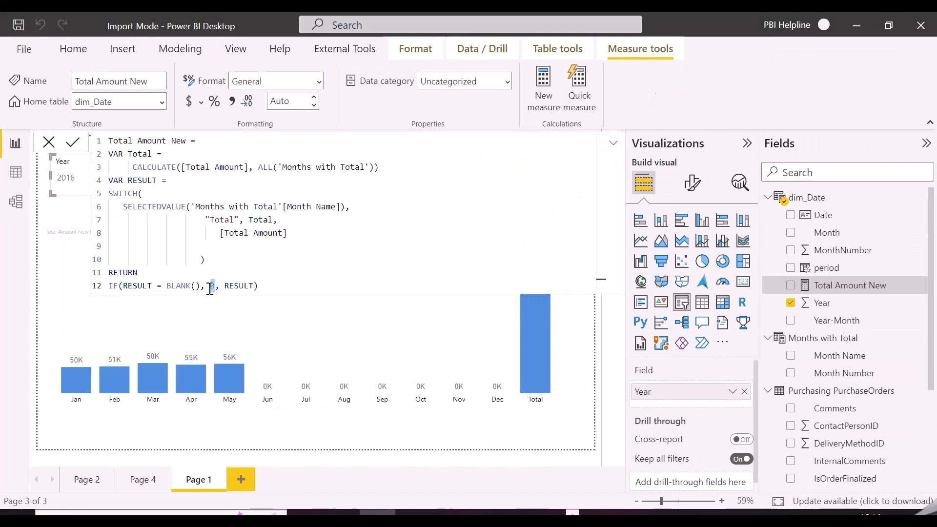
text("")
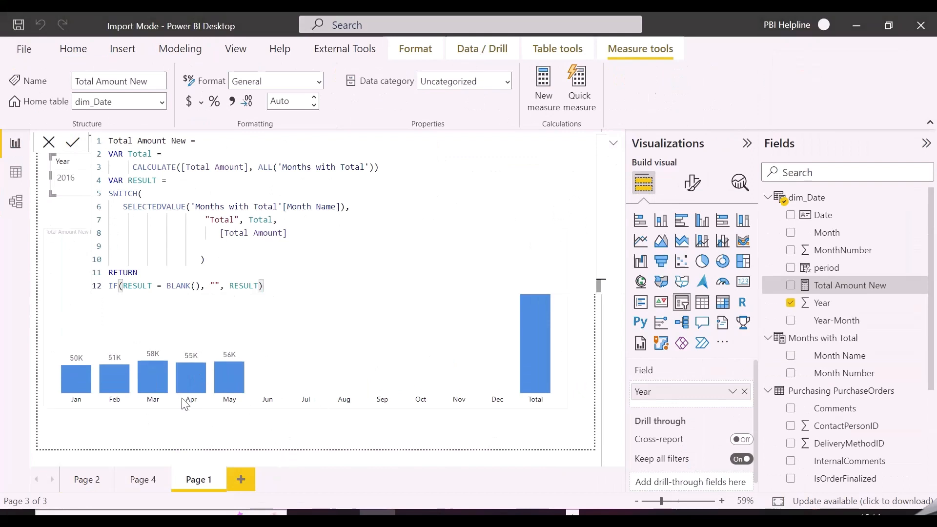
click(613, 142)
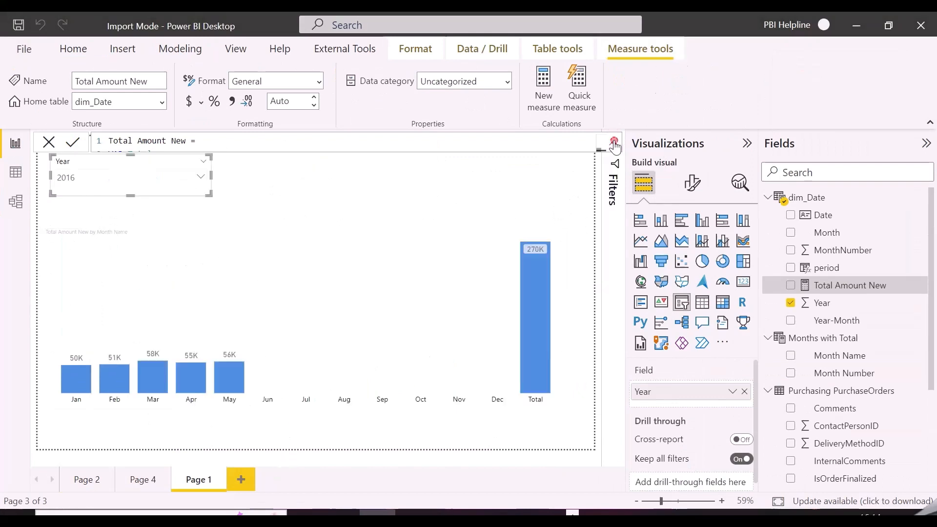